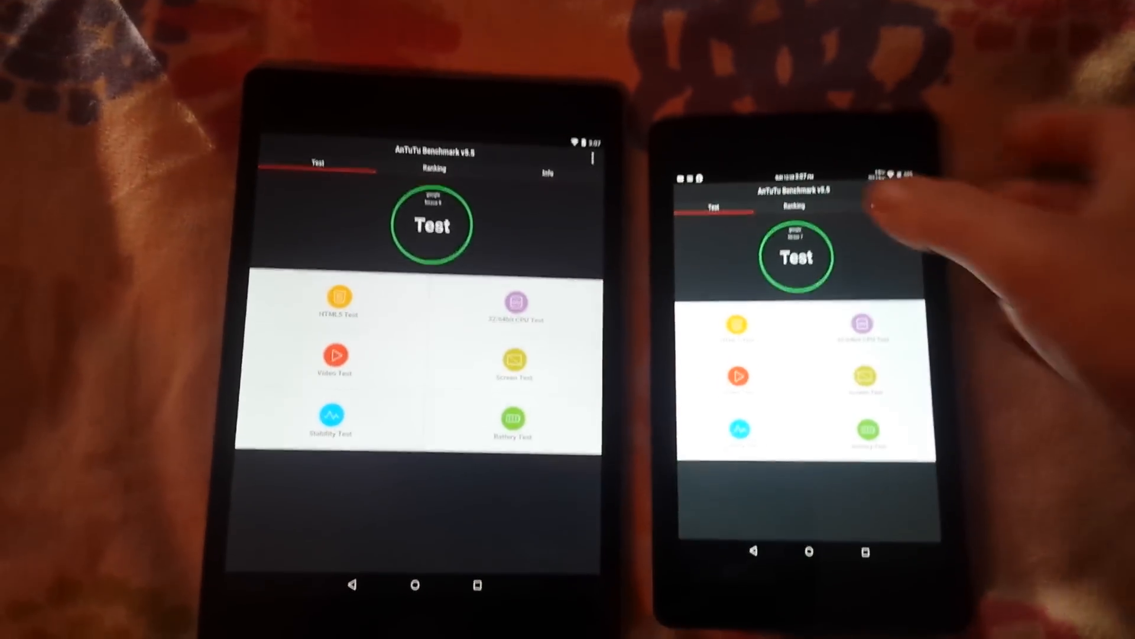
Step: Tap the green Test circle on the smaller Nexus tablet to begin the AnTuTu run
left_click(794, 257)
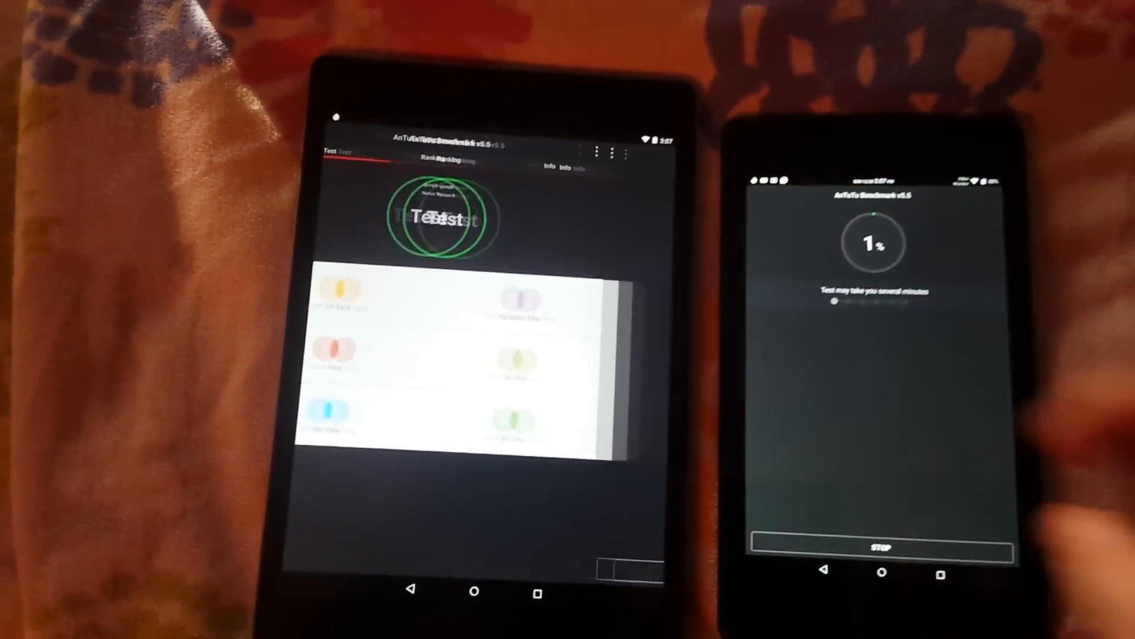